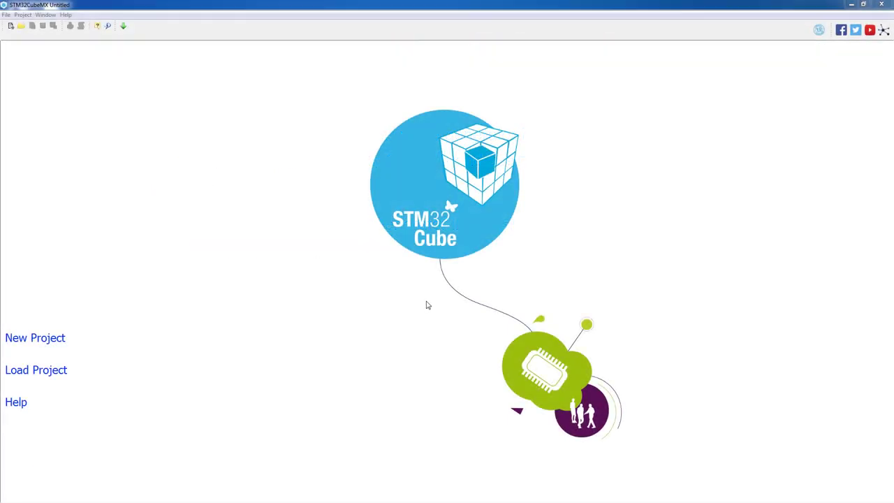
{"action": "mouse_move", "coordinate": [379, 315]}
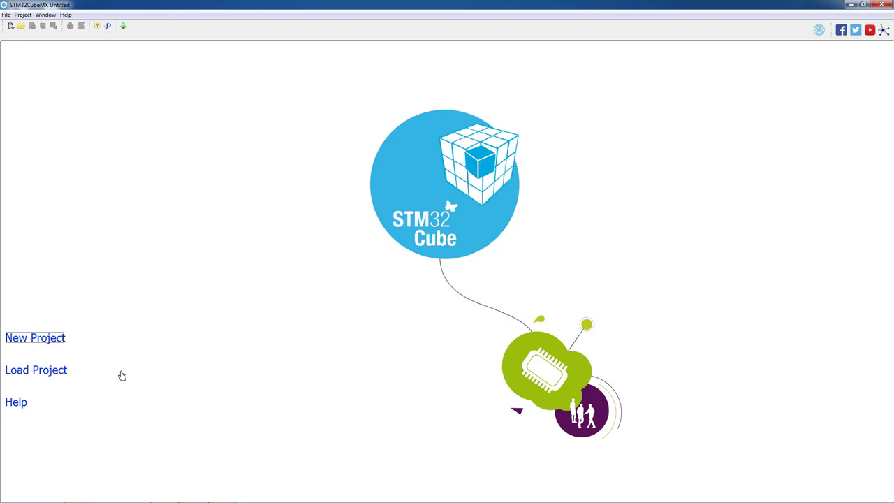
Step: Start a new project and select the STM32L476VG from a part-number search for 'stm32'
{"action": "left_click", "coordinate": [35, 337]}
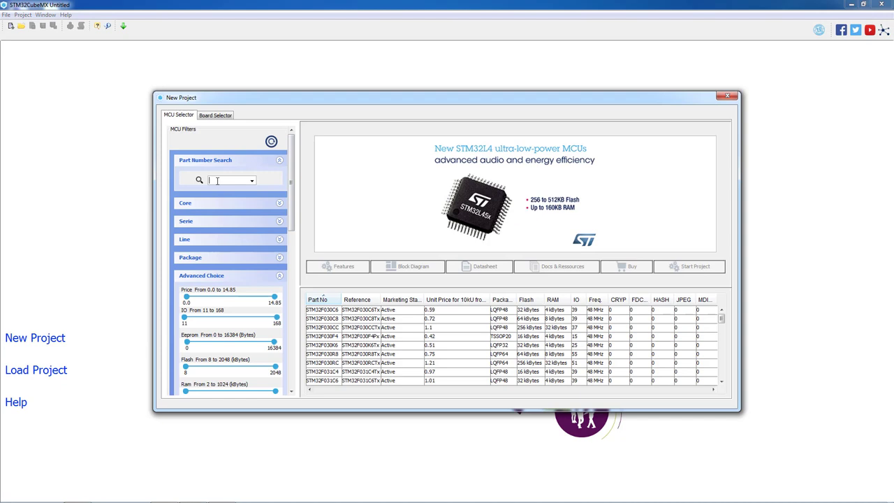
{"action": "type", "text": "stm32L476VG"}
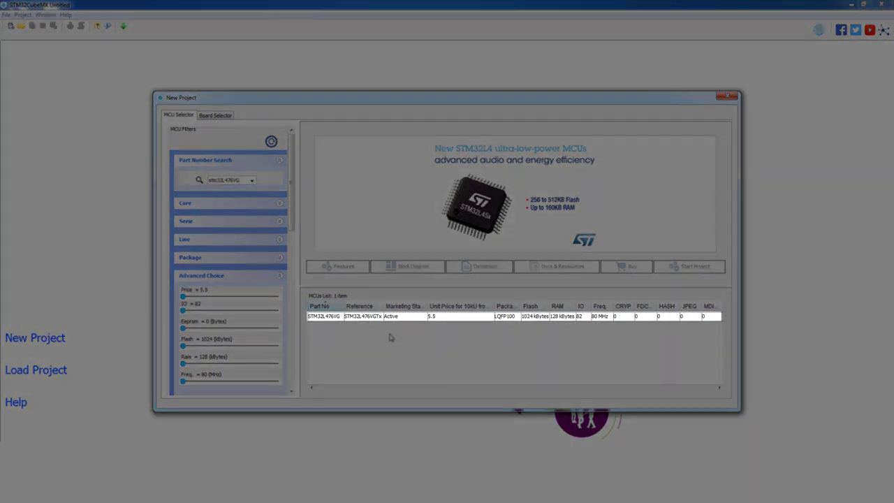
{"action": "left_click", "coordinate": [731, 95]}
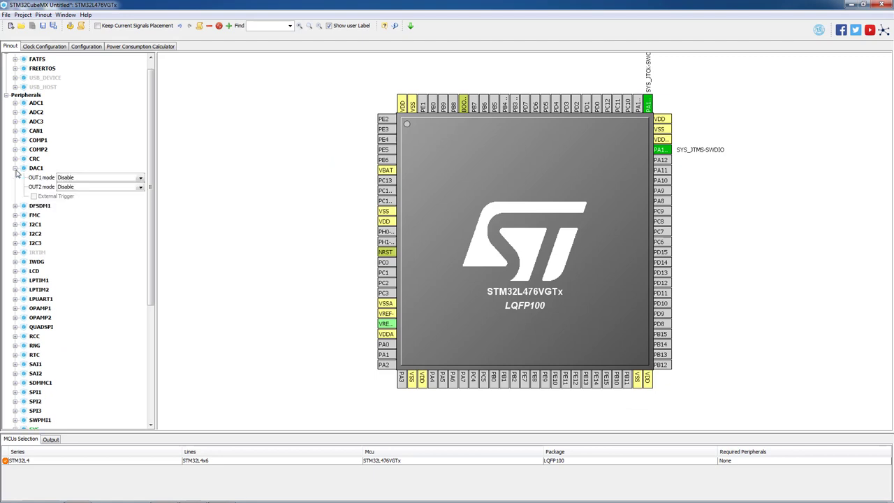
{"action": "mouse_move", "coordinate": [93, 194]}
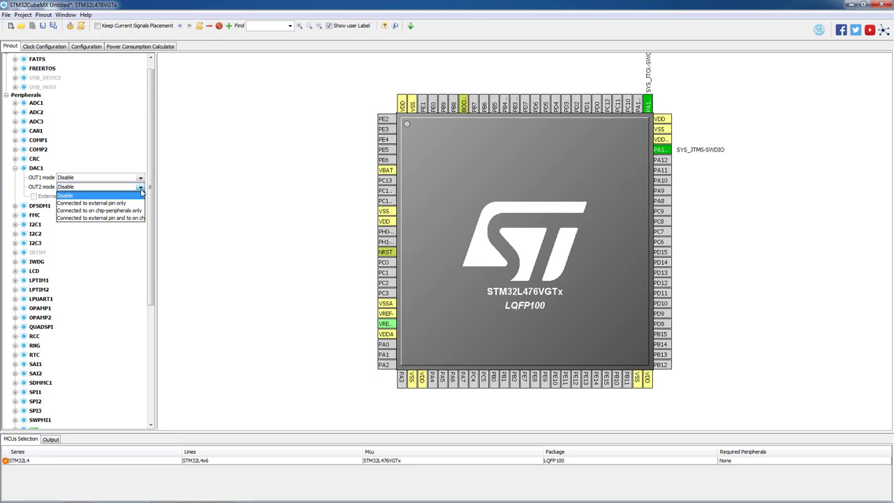
Step: Set DAC1 OUT2 to 'Connected to external pin only', assigning PA5 as DAC1_OUT2
{"action": "left_click", "coordinate": [92, 204]}
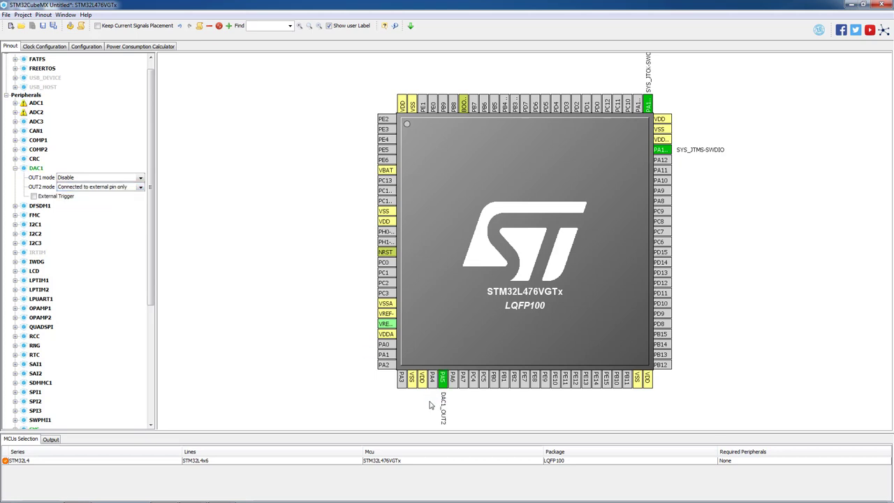
{"action": "mouse_move", "coordinate": [445, 392]}
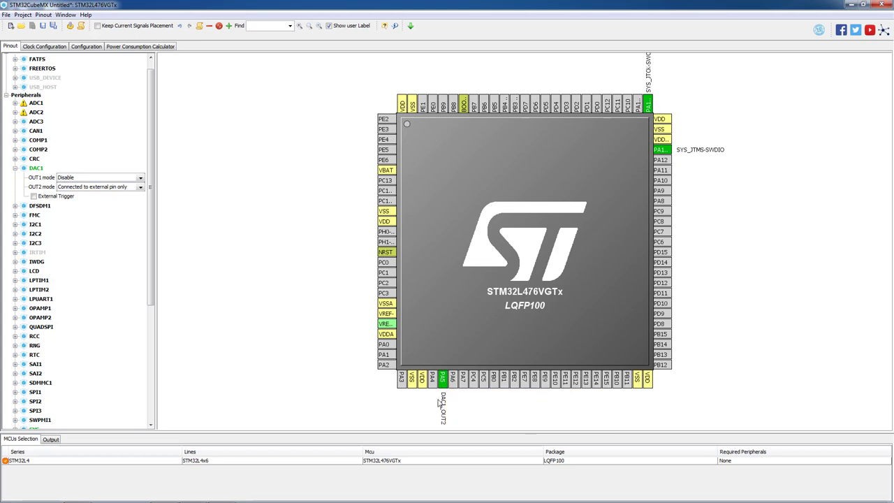
Step: Check Clock Configuration, then open the DAC1 settings from the Configuration overview
{"action": "left_click", "coordinate": [44, 46]}
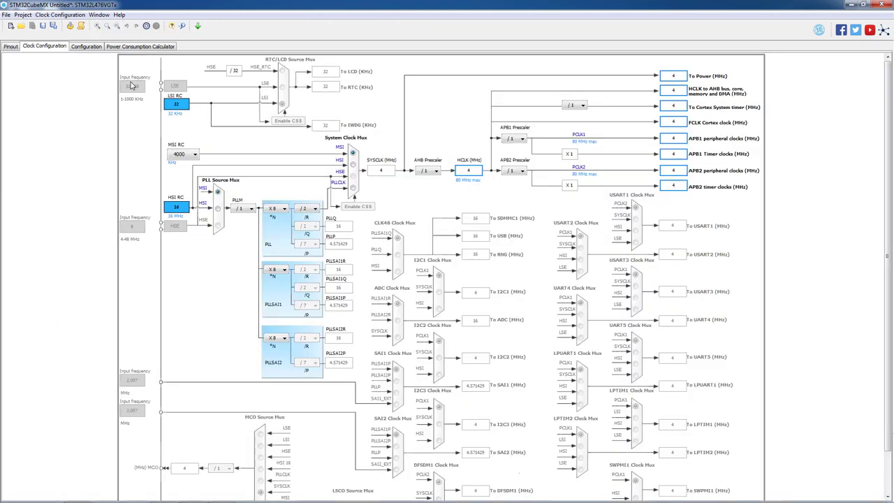
{"action": "left_click", "coordinate": [86, 46]}
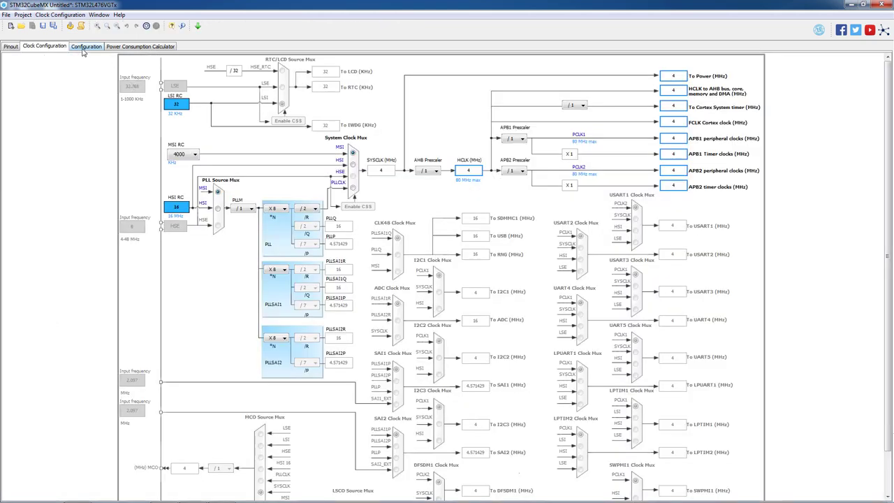
{"action": "left_click", "coordinate": [86, 46]}
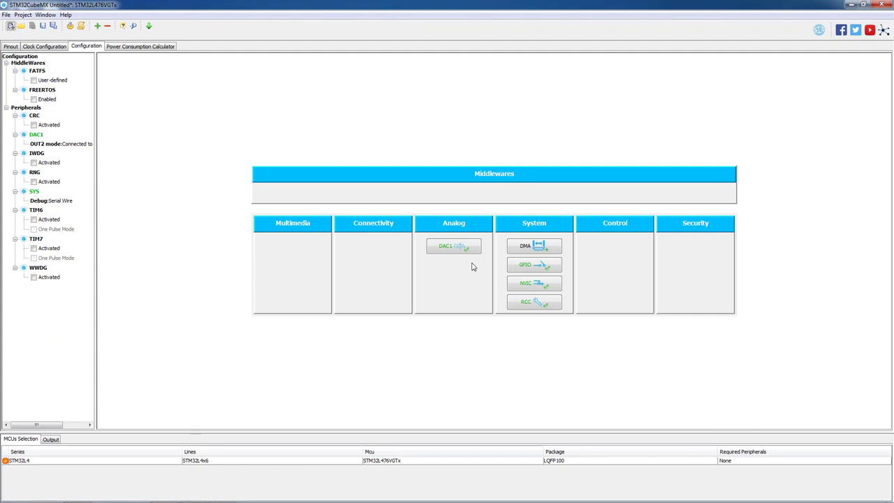
{"action": "mouse_move", "coordinate": [453, 246]}
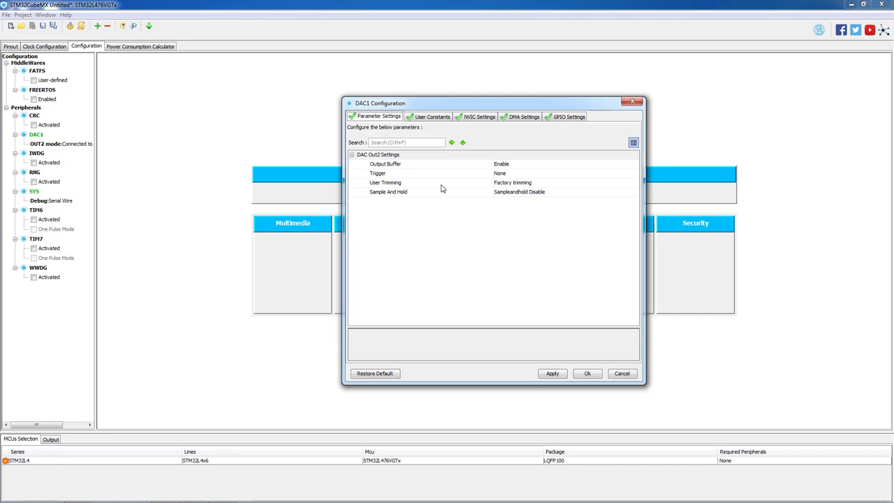
{"action": "mouse_move", "coordinate": [458, 167]}
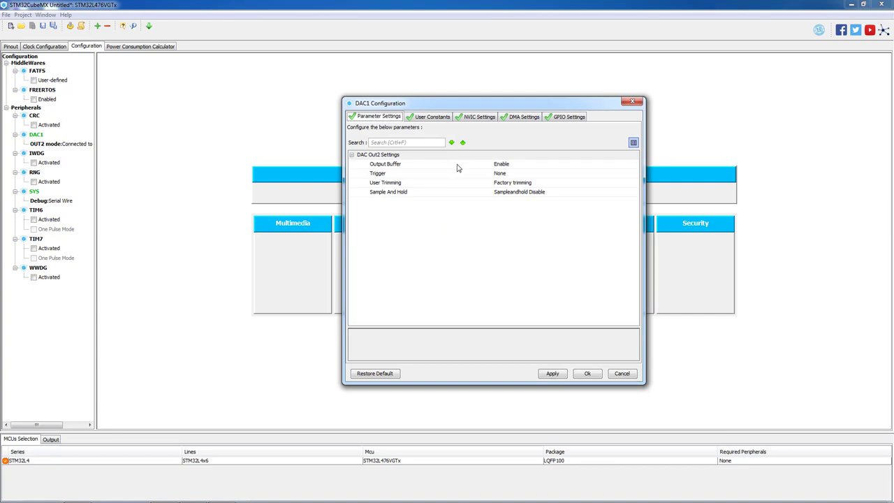
{"action": "mouse_move", "coordinate": [468, 175]}
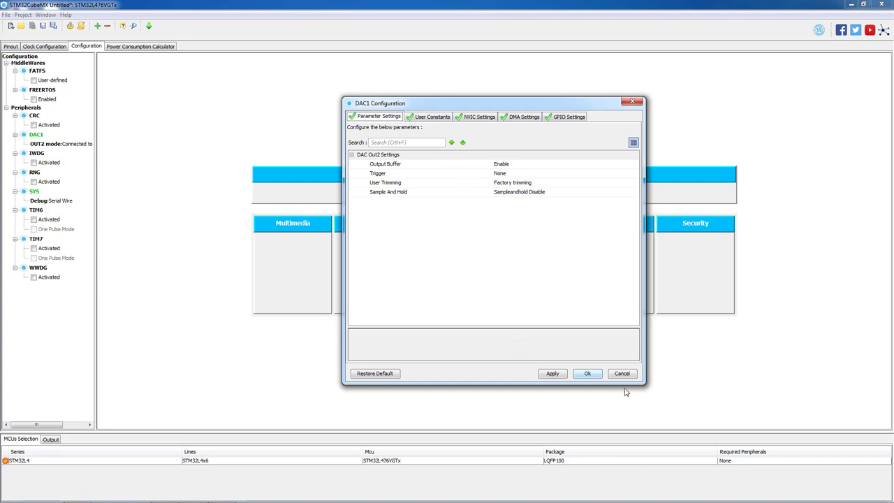
{"action": "mouse_move", "coordinate": [587, 373]}
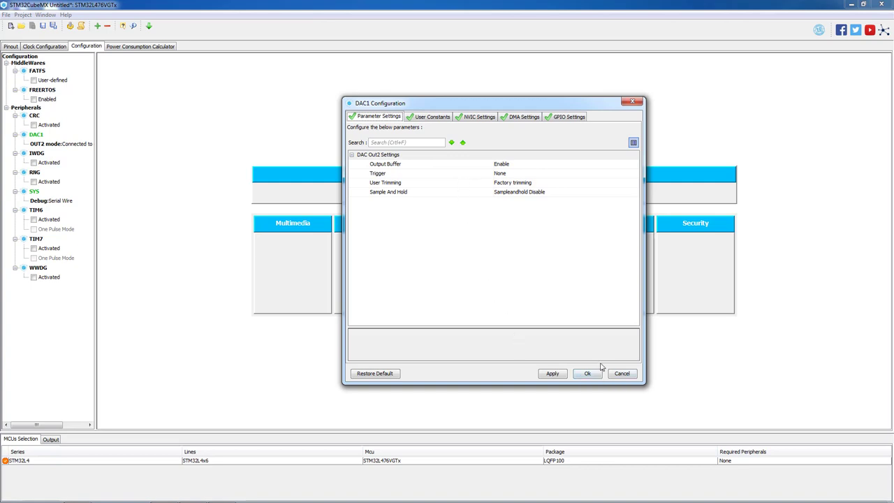
Step: Accept DAC1 settings, name the project L4_dac in L4_DAC_MOOC, pick a toolchain, and generate code
{"action": "left_click", "coordinate": [587, 373]}
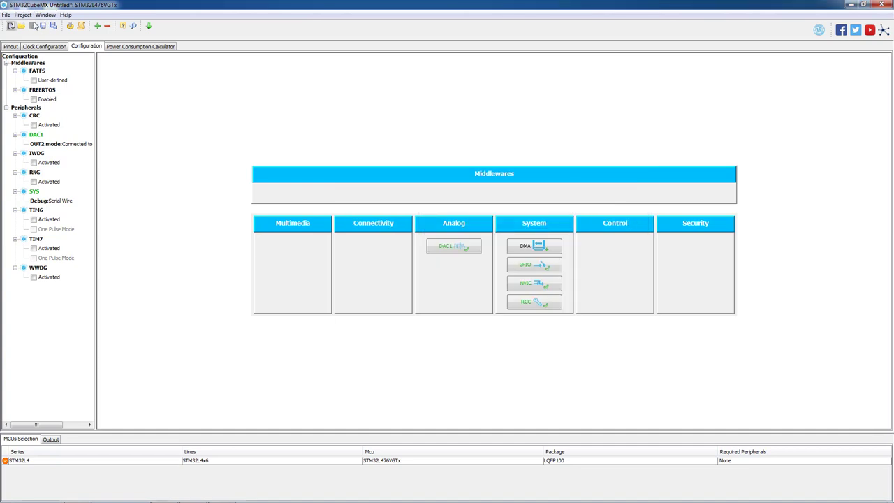
{"action": "left_click", "coordinate": [22, 15]}
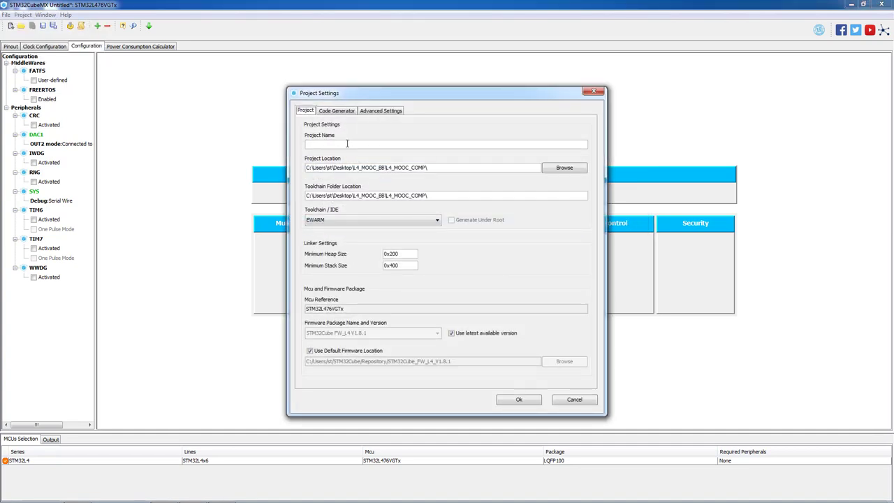
{"action": "type", "text": "L4_"}
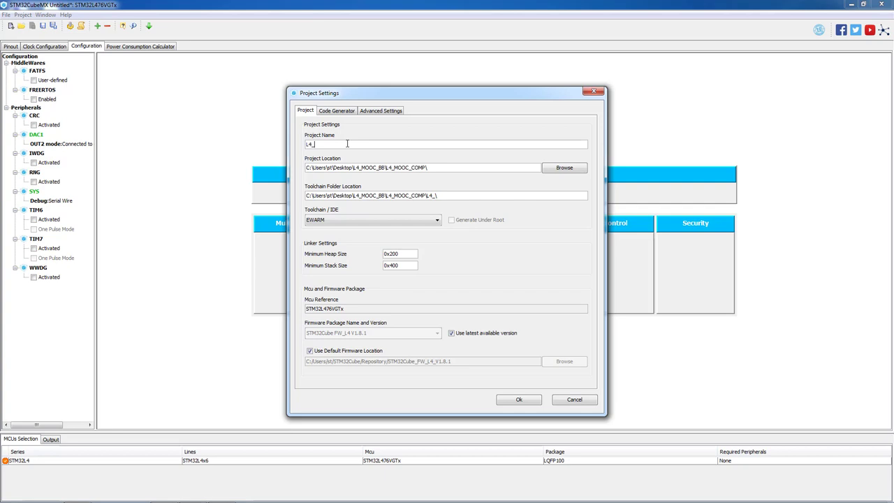
{"action": "left_click", "coordinate": [563, 168]}
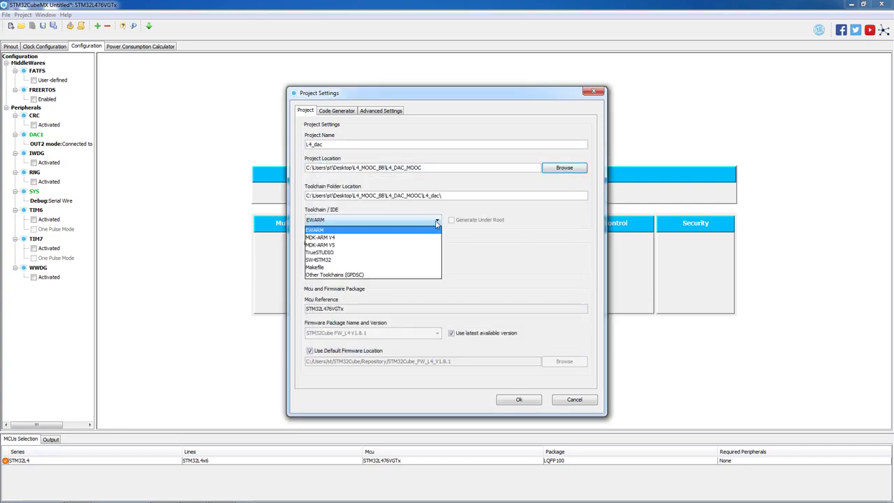
{"action": "left_click", "coordinate": [519, 399]}
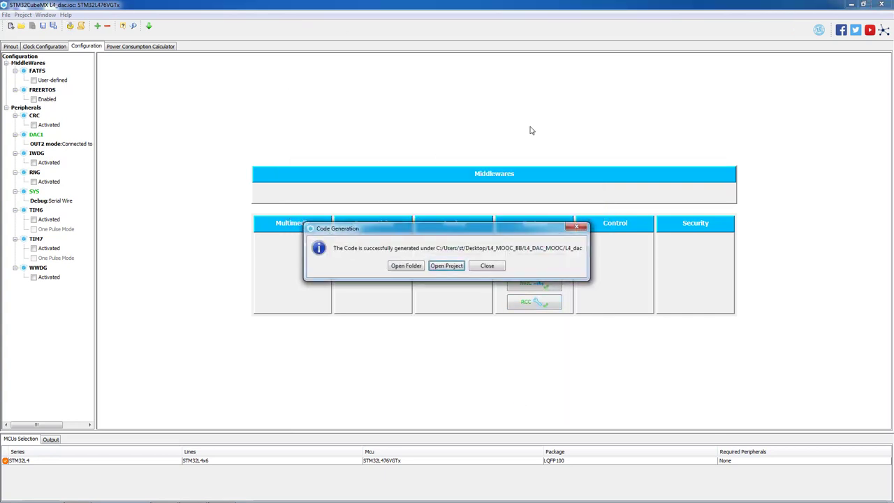
Step: Open the generated L4_dac project in Eclipse, dismiss the import message, and expand it
{"action": "left_click", "coordinate": [447, 266]}
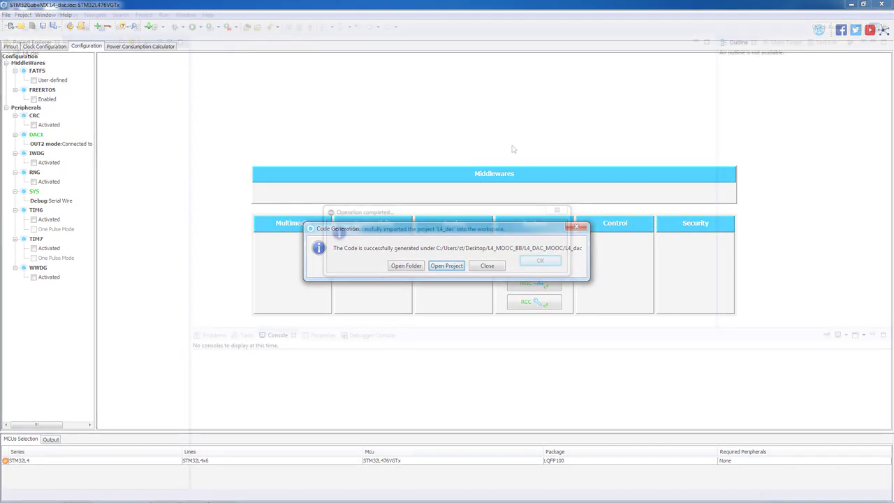
{"action": "left_click", "coordinate": [446, 265]}
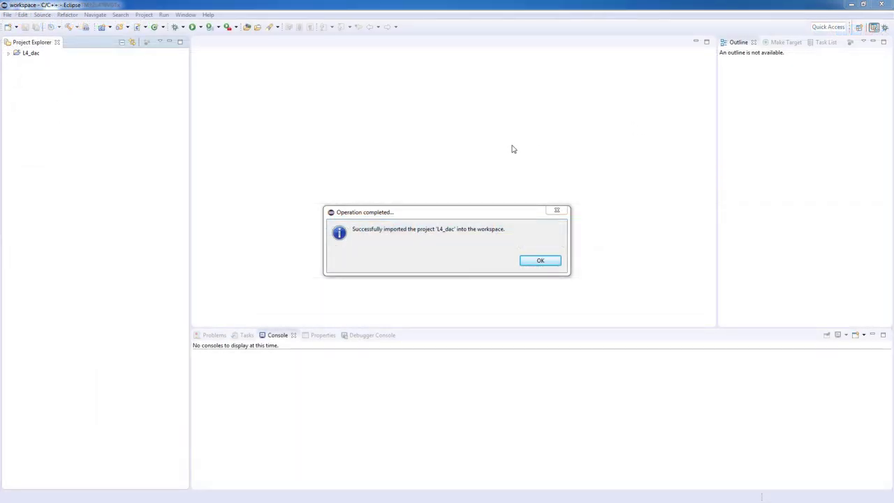
{"action": "left_click", "coordinate": [540, 259]}
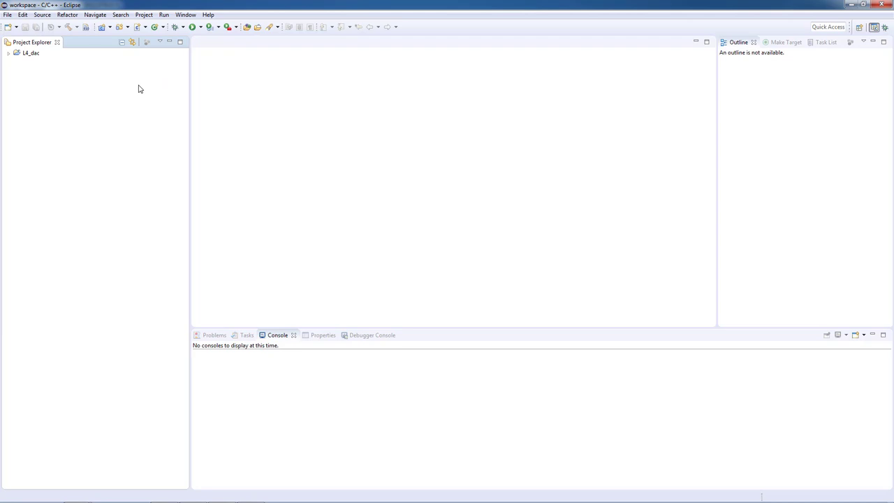
{"action": "left_click", "coordinate": [8, 53]}
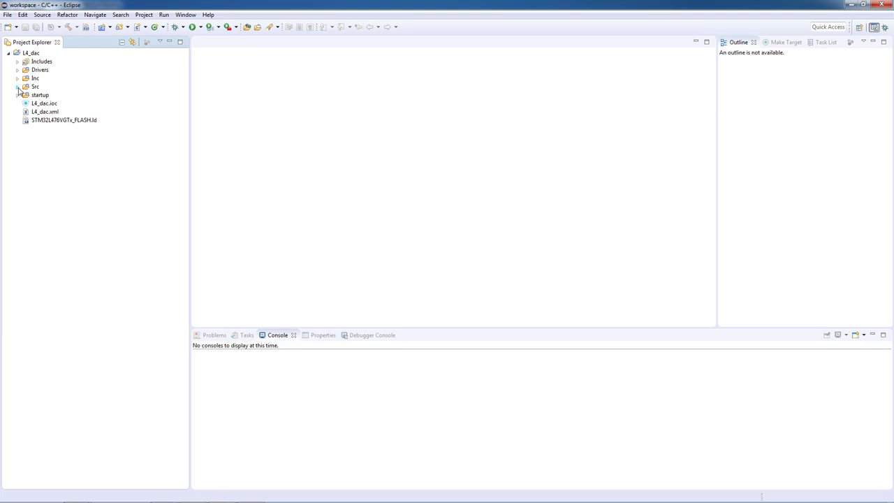
Step: Open Src/main.c and begin typing 'uint1' under USER CODE BEGIN PV
{"action": "left_click", "coordinate": [18, 86]}
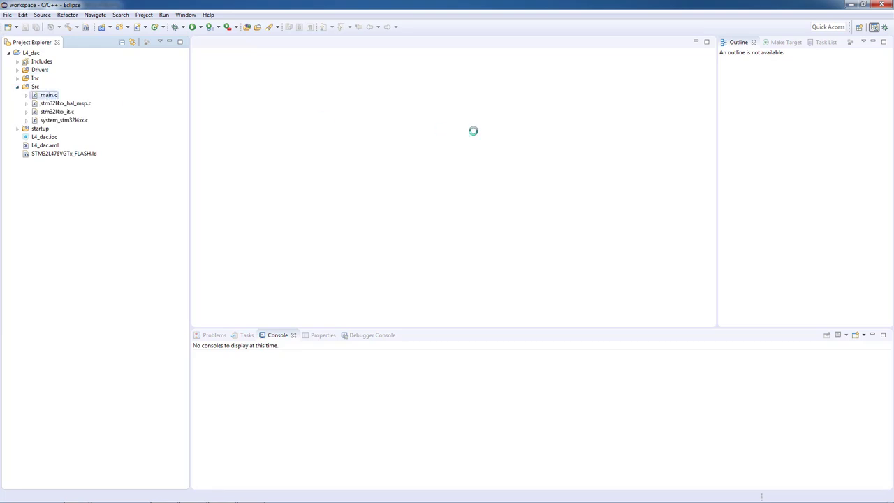
{"action": "double_click", "coordinate": [48, 94]}
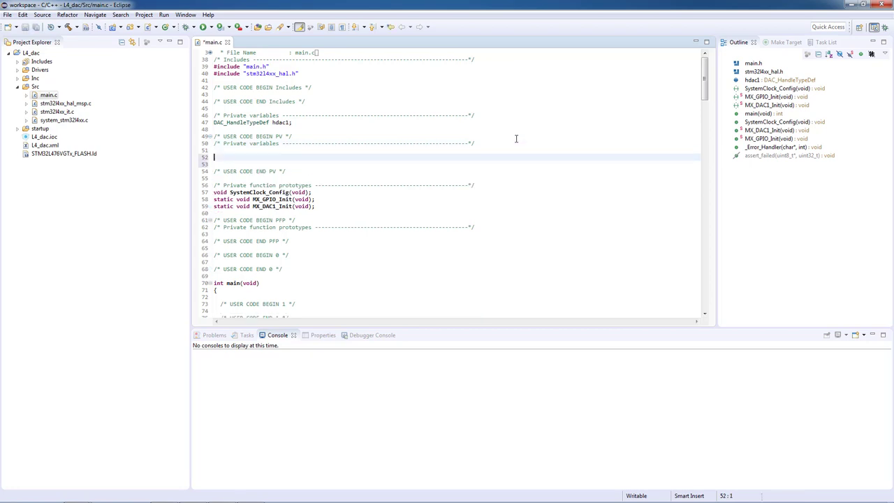
{"action": "type", "text": "uint1"}
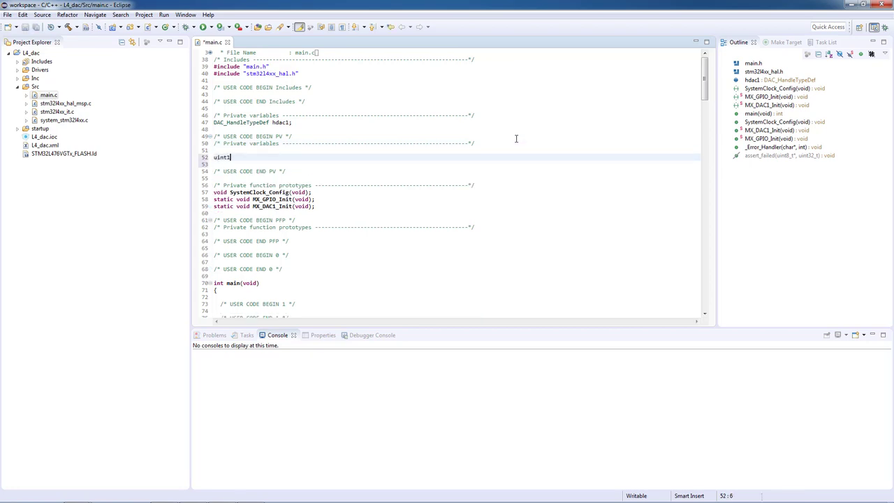
Step: Complete the declaration 'uint16_t value_dac = 0;' in the private variables section
{"action": "type", "text": "6_t"}
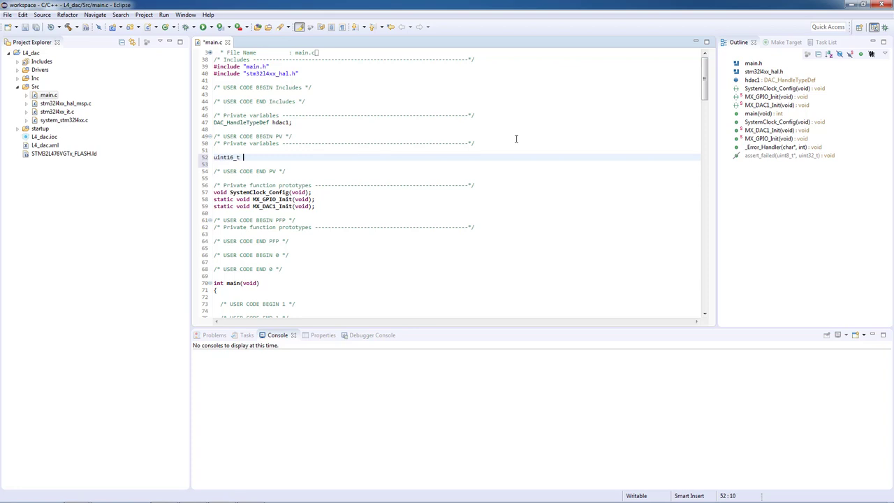
{"action": "type", "text": "value"}
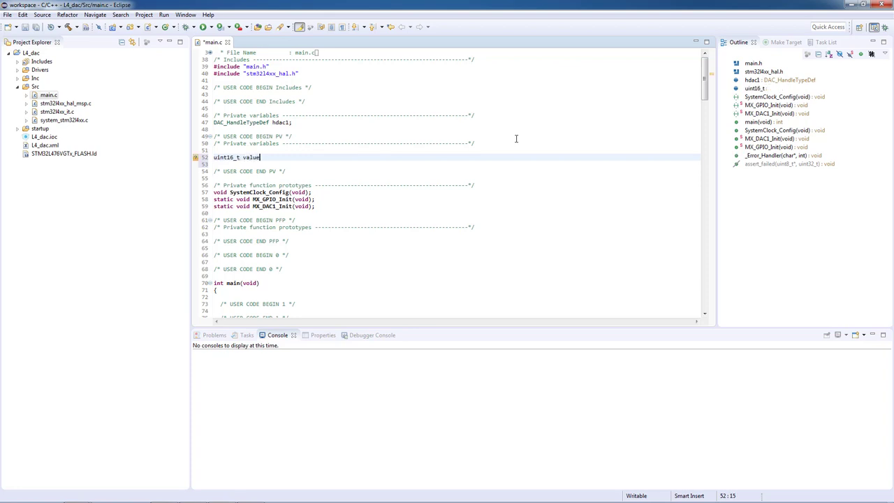
{"action": "type", "text": "_dac"}
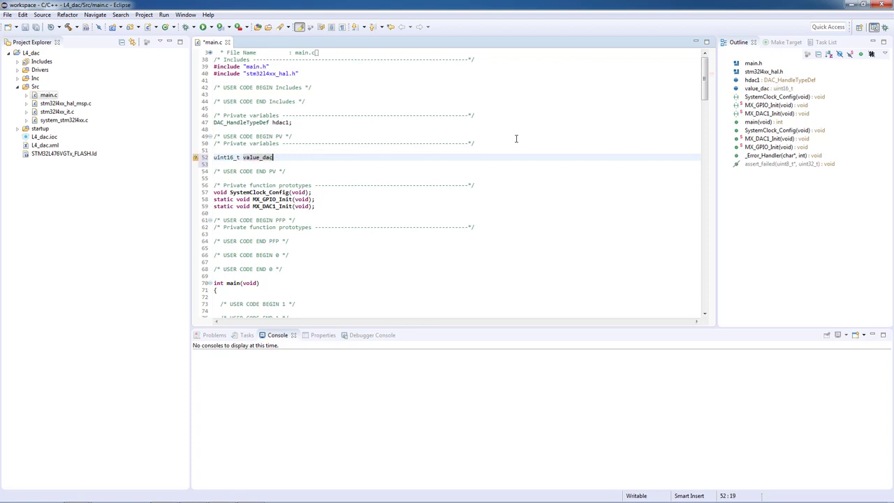
{"action": "type", "text": "= 0;"}
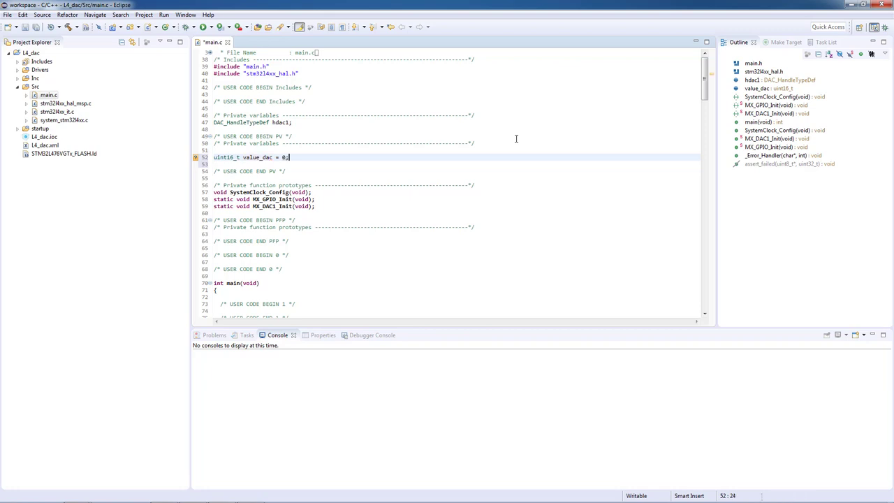
{"action": "mouse_move", "coordinate": [529, 138]}
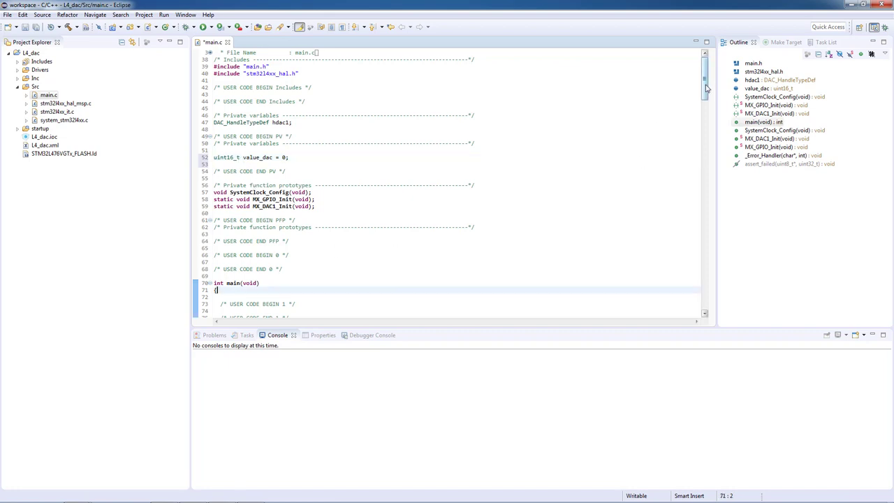
Step: Add 'HAL_DAC_Start(&hdac1,DAC_CHANNEL_2);' under USER CODE BEGIN 2
{"action": "scroll", "scroll_direction": "down", "scroll_amount": 3}
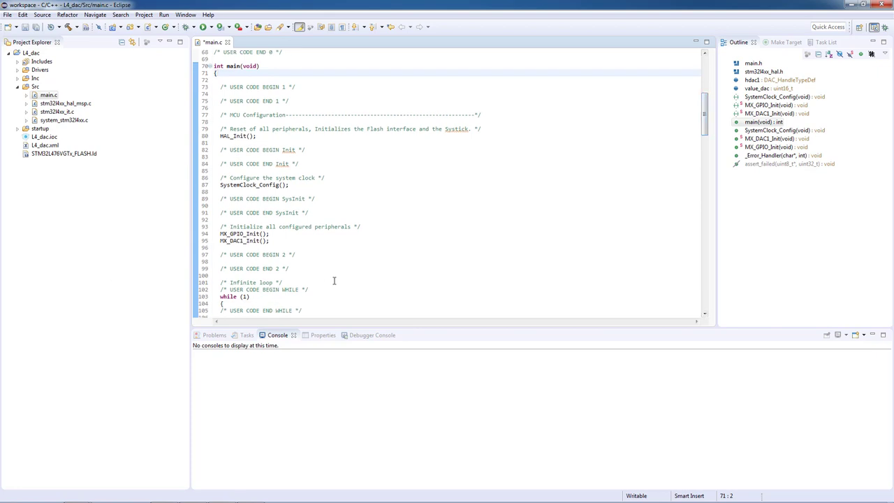
{"action": "type", "text": "HAL_DAC_Start(&"}
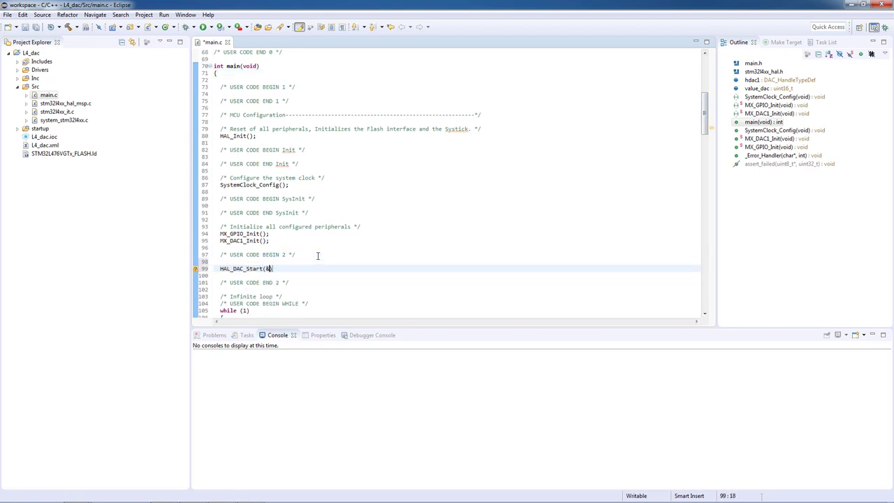
{"action": "type", "text": "hdac1,DAC_CHANNEL_2"}
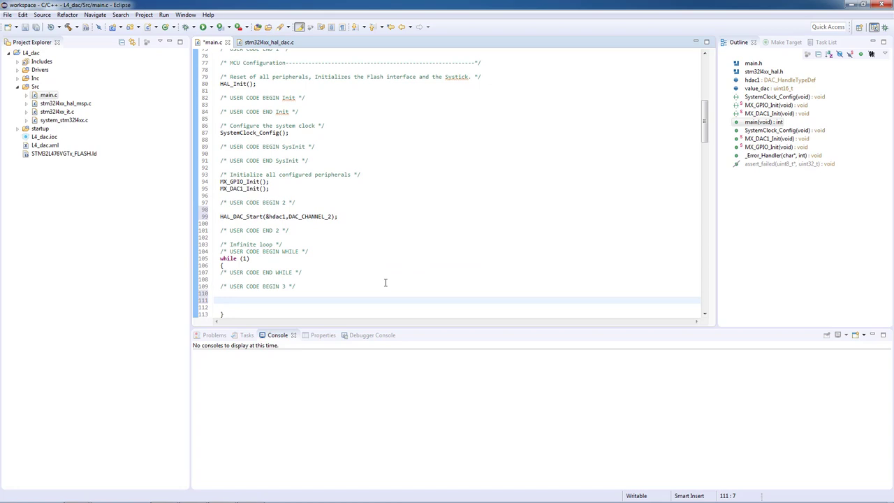
Step: Add 'HAL_DAC_SetValue(&hdac1,DAC_CHANNEL_2,DAC_ALIGN_12B_R,value_dac);' in USER CODE BEGIN 3
{"action": "type", "text": "HAL_DAC_S"}
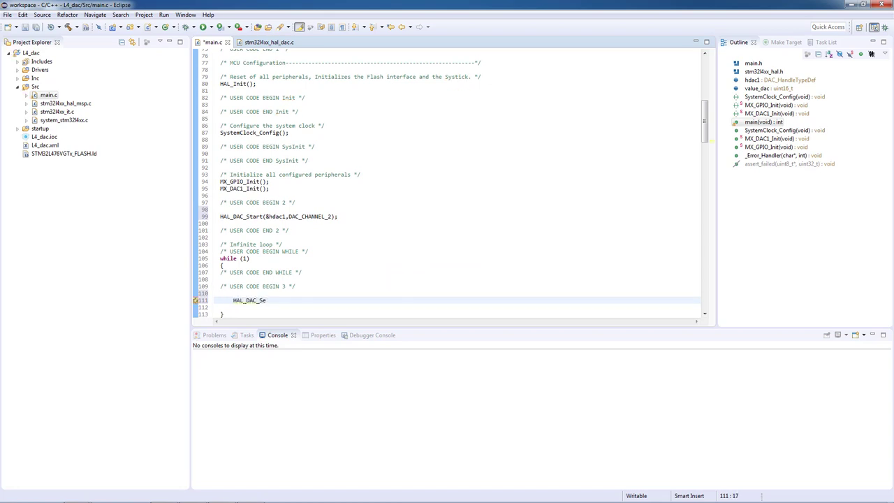
{"action": "type", "text": "e(&"}
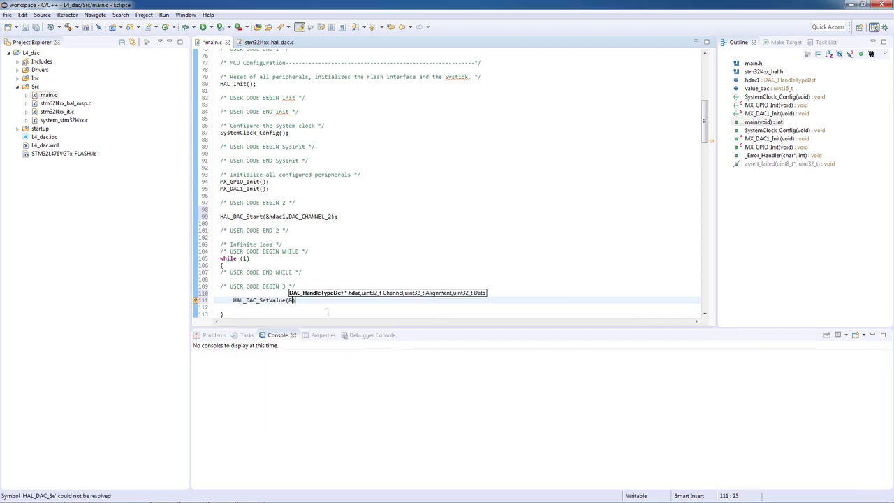
{"action": "type", "text": "hdac1"}
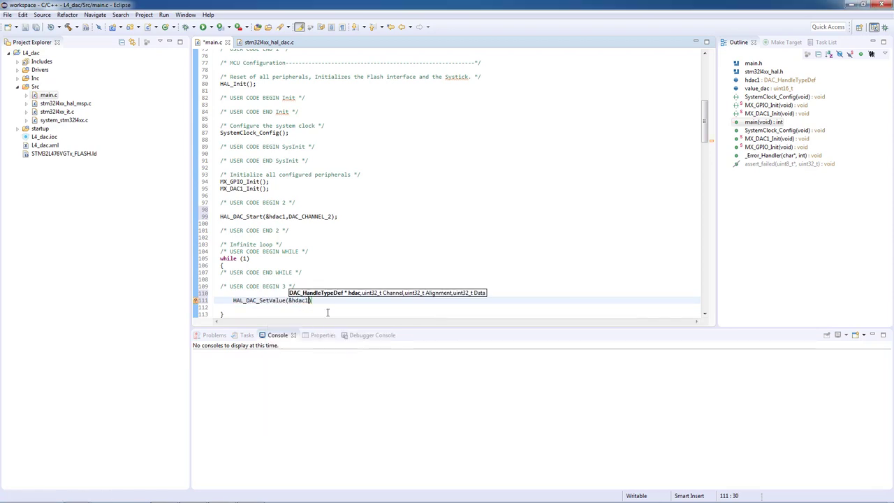
{"action": "type", "text": ","}
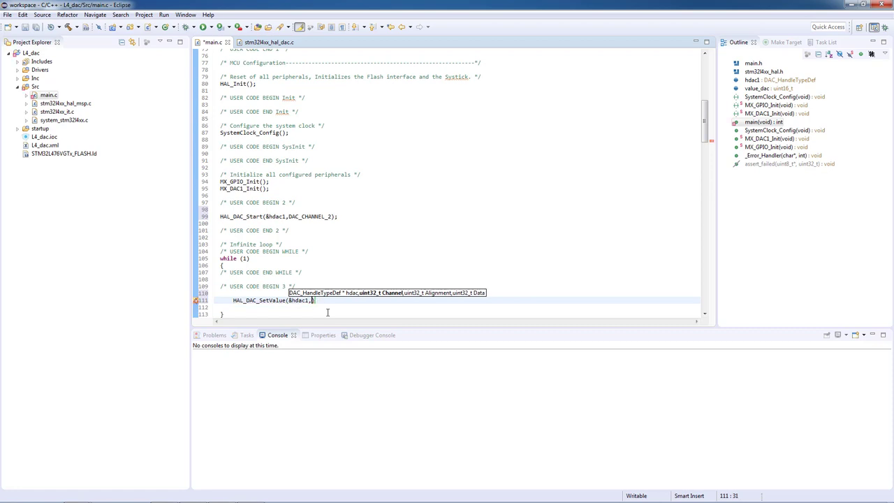
{"action": "type", "text": "DAC_CHANNEL_2"}
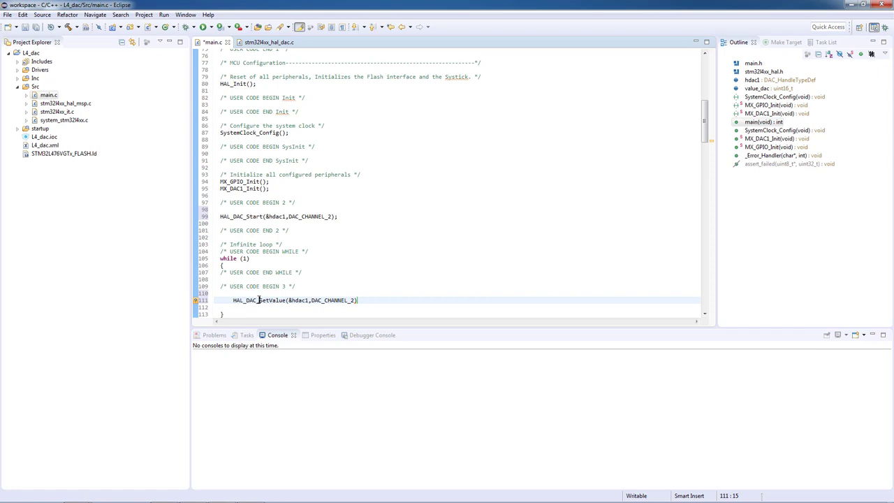
{"action": "type", "text": ","}
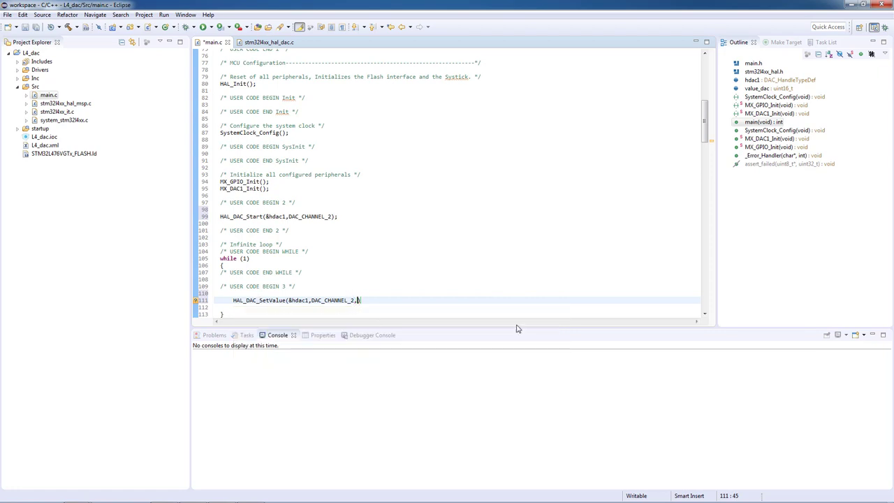
{"action": "type", "text": "DAC_ALIGN_12B_R,value_dac"}
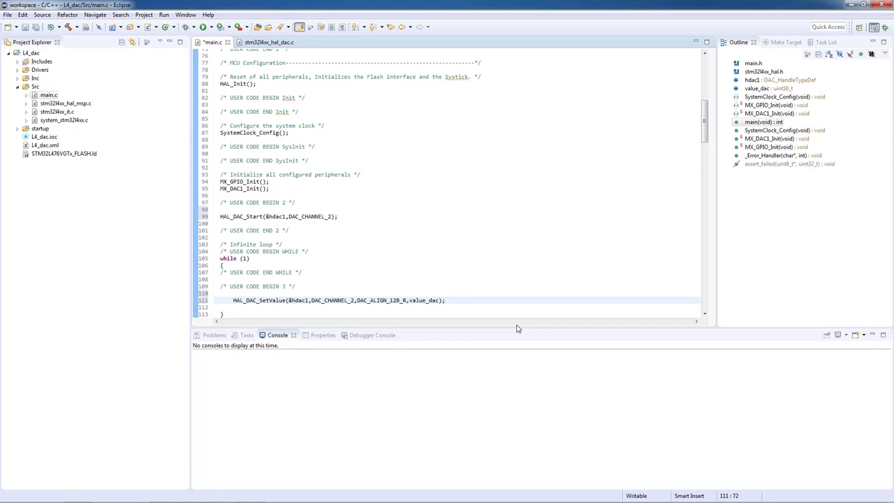
Step: Add an if/else incrementing value_dac while below 4095, else resetting it to 0
{"action": "type", "text": "if ("}
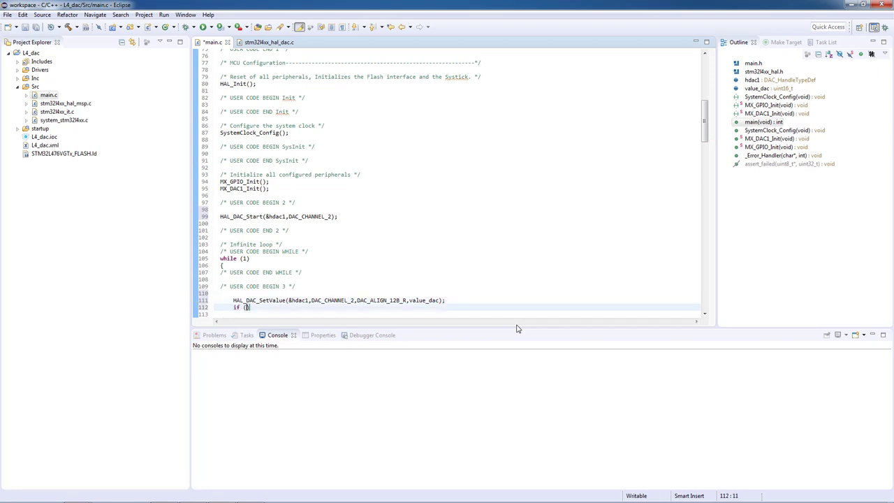
{"action": "type", "text": "value_dac"}
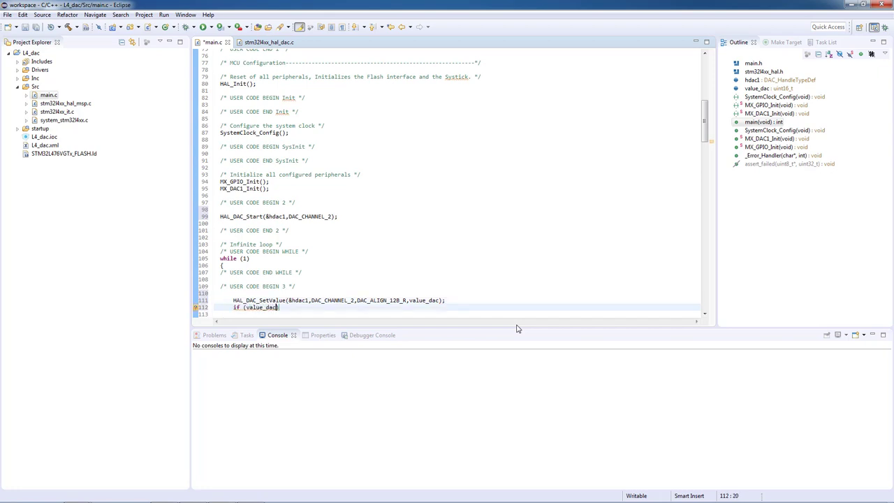
{"action": "type", "text": "<4095"}
{"action": "left_click", "coordinate": [455, 314]}
{"action": "type", "text": "{"}
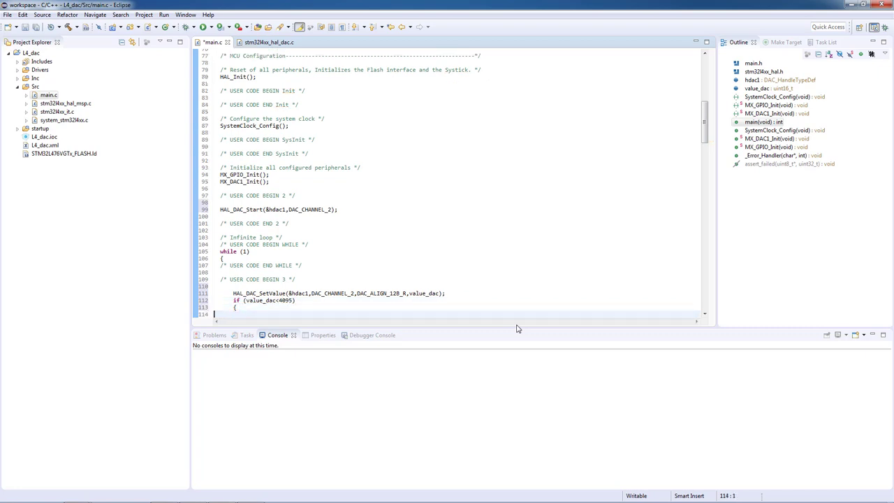
{"action": "type", "text": "value_dac++;"}
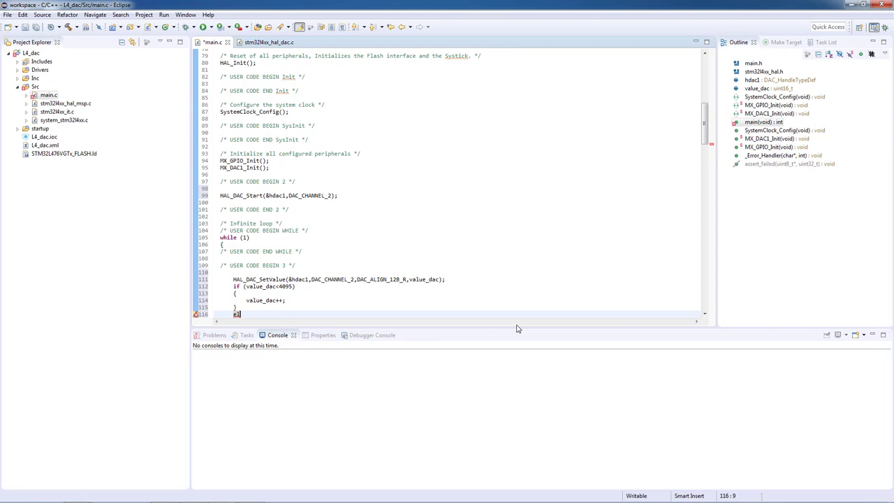
{"action": "type", "text": "else"}
{"action": "type", "text": "{"}
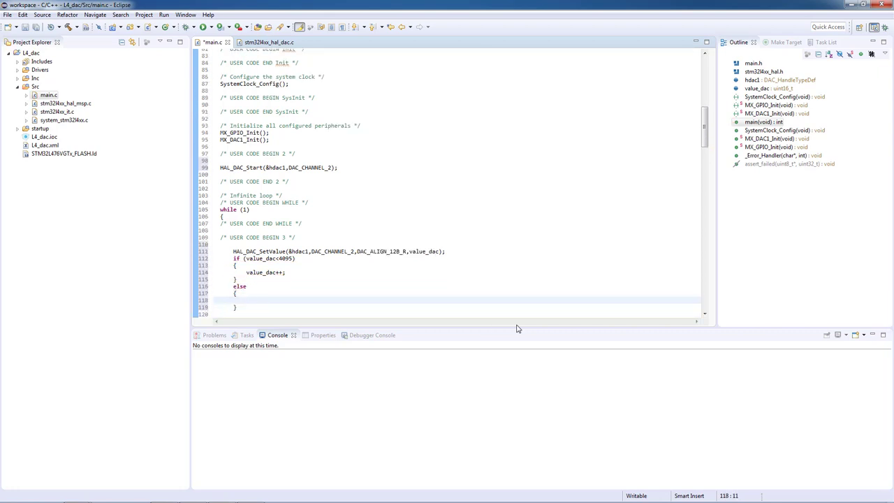
{"action": "type", "text": "value_dac = 0;"}
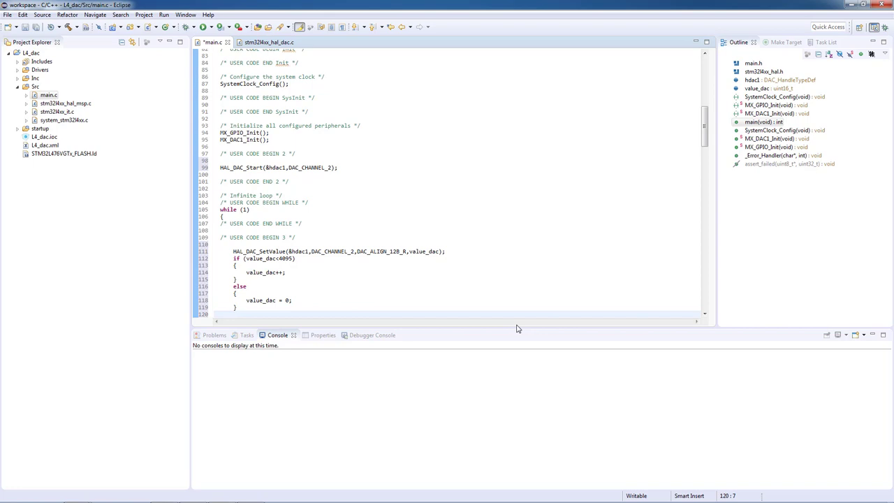
Step: Type 'HAL_Delay(1);' after the else block in main.c's main loop
{"action": "type", "text": "HAL_Delay"}
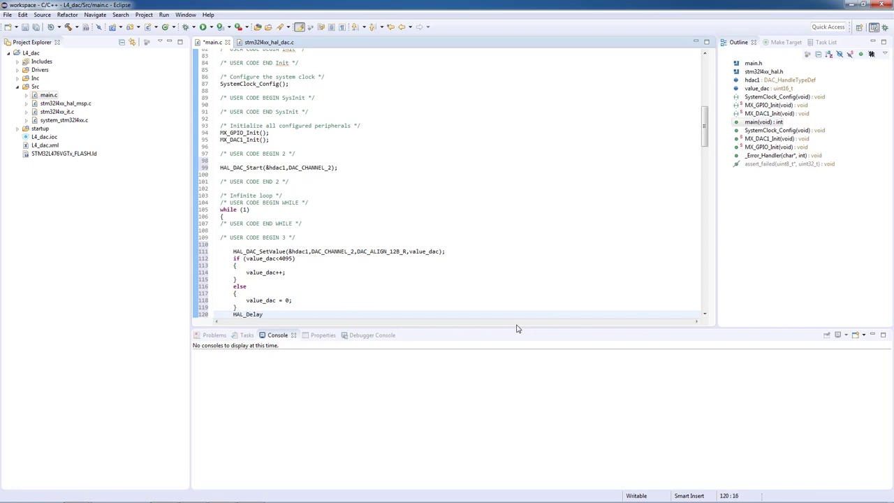
{"action": "type", "text": "(1)"}
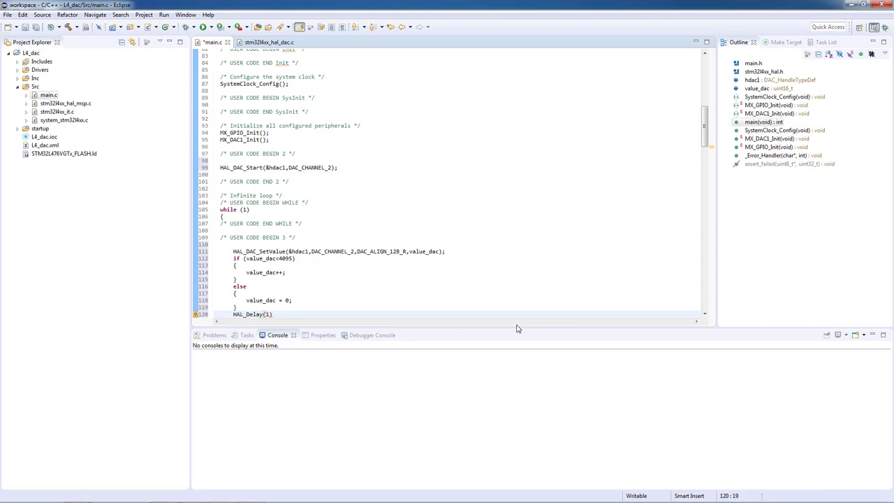
{"action": "type", "text": ";"}
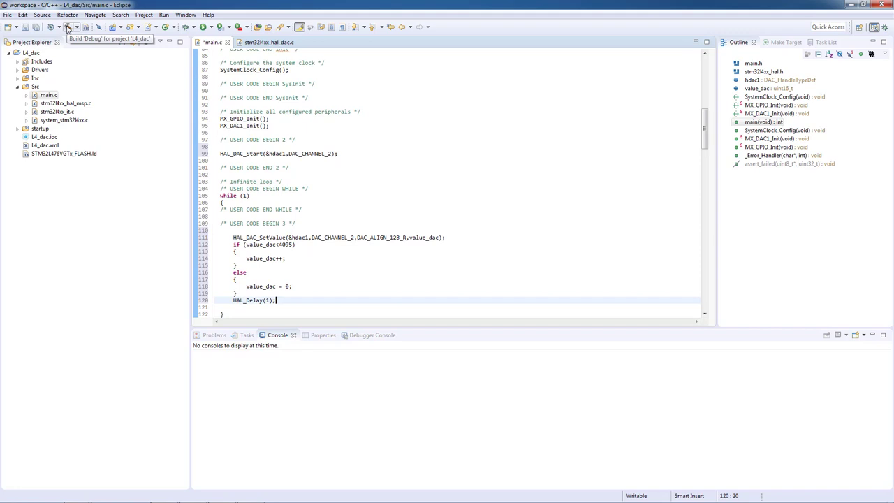
Step: Build the L4_dac project to produce L4_dac.elf
{"action": "left_click", "coordinate": [71, 27]}
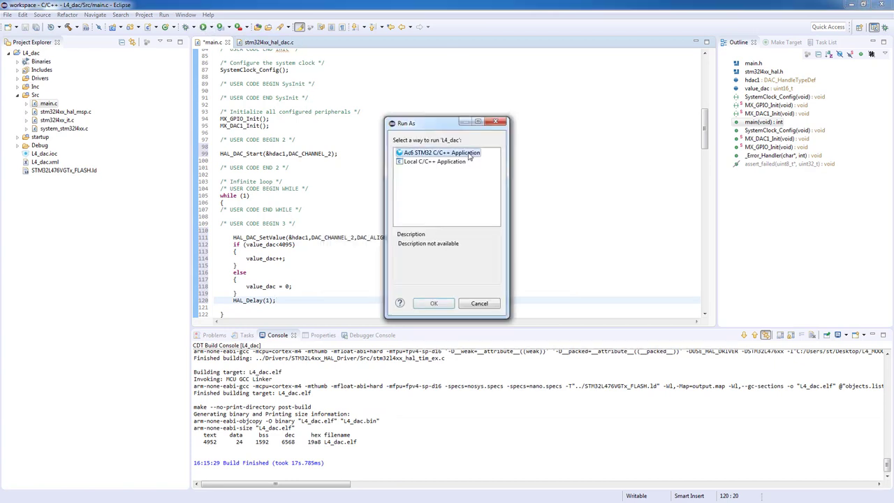
Step: Run as Ac6 STM32 C/C++ Application, saving main.c, to flash L4_dac.elf
{"action": "left_click", "coordinate": [434, 303]}
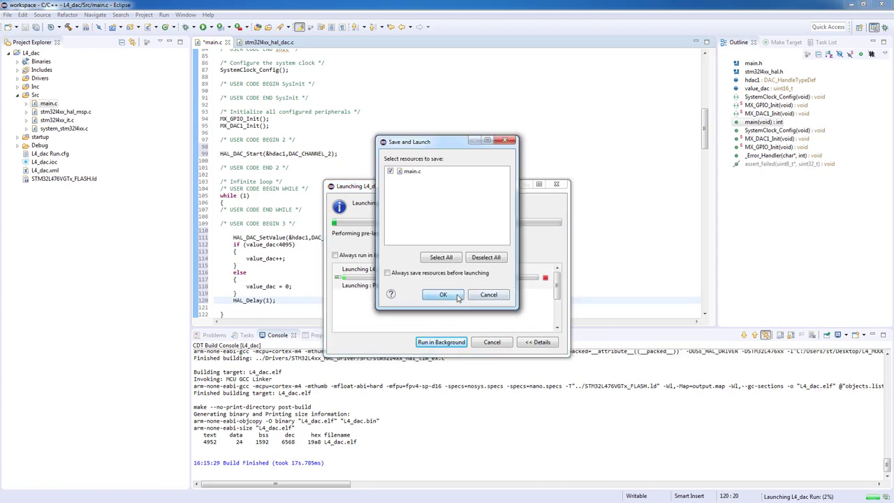
{"action": "left_click", "coordinate": [442, 294]}
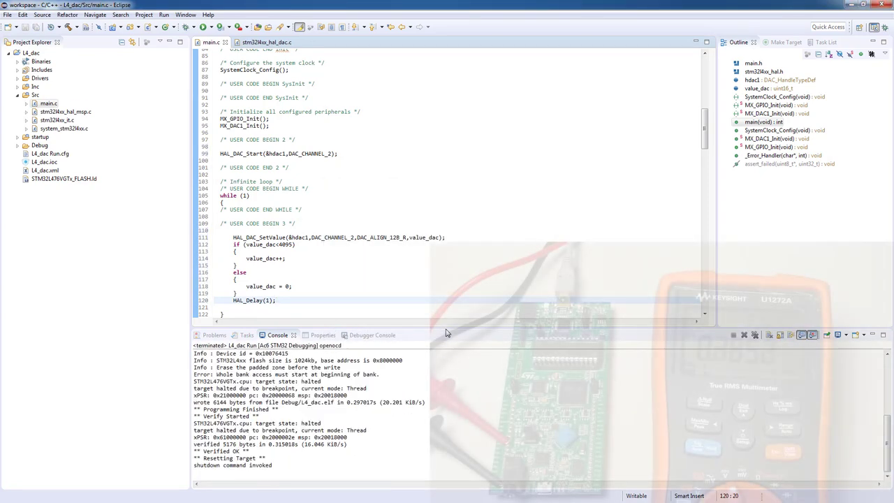